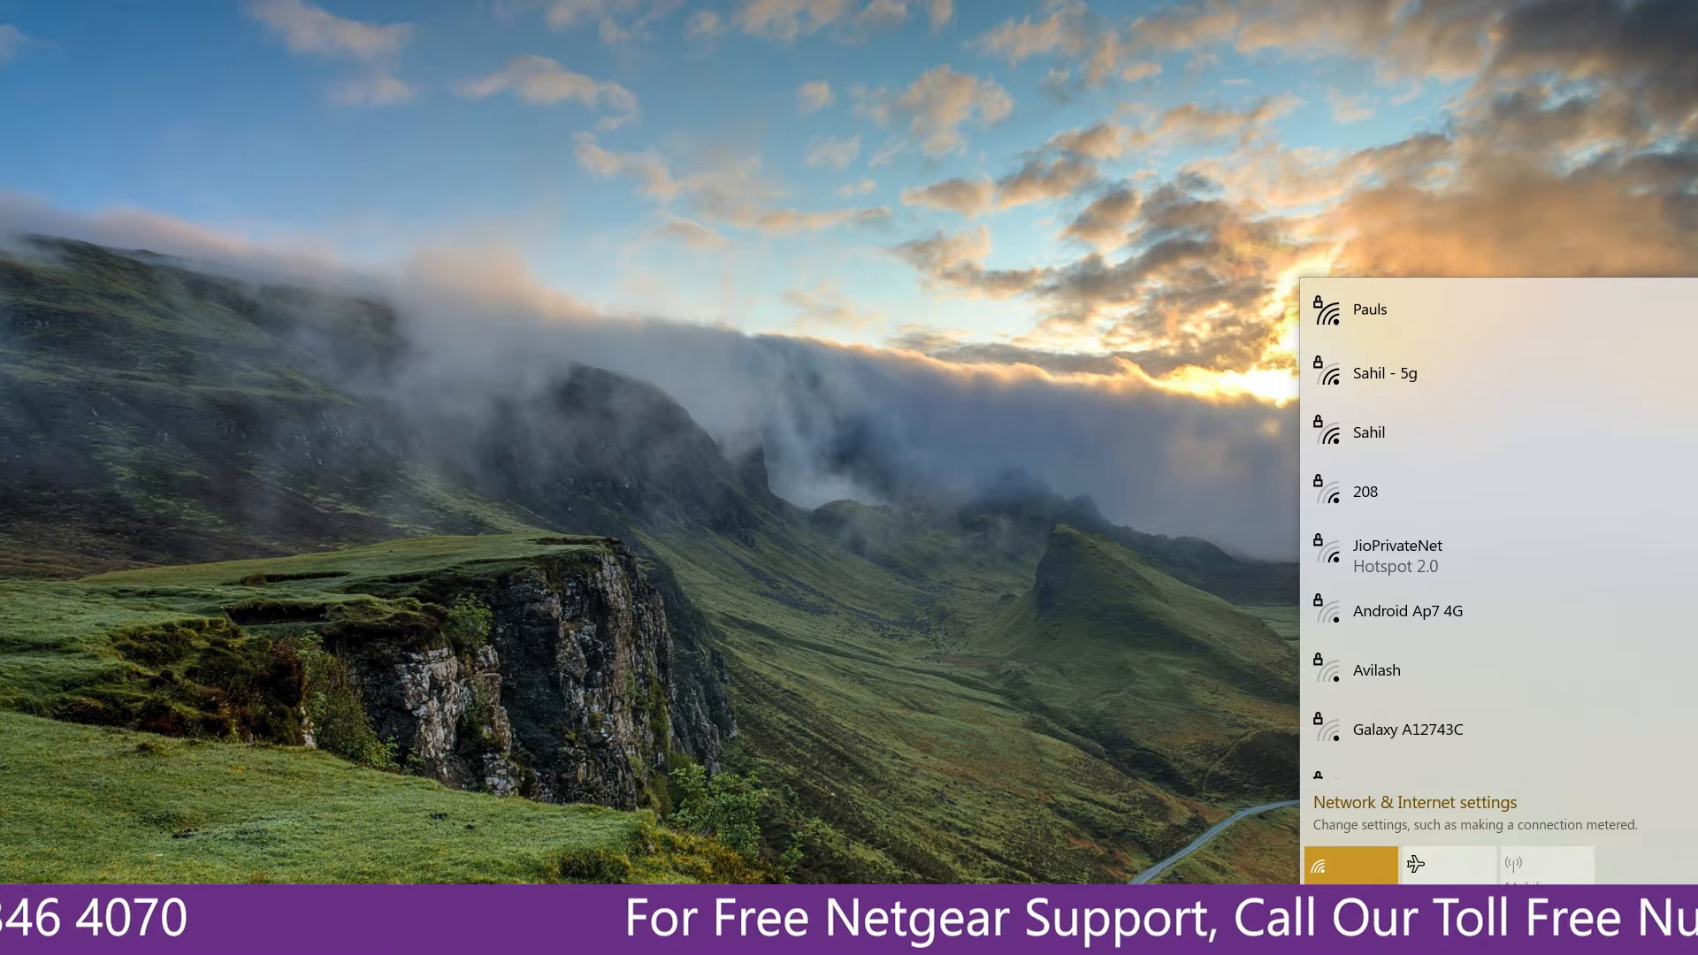
# - Pick a network from Windows 10's list of nearby Wi-Fi networks
pyautogui.click(1433, 310)
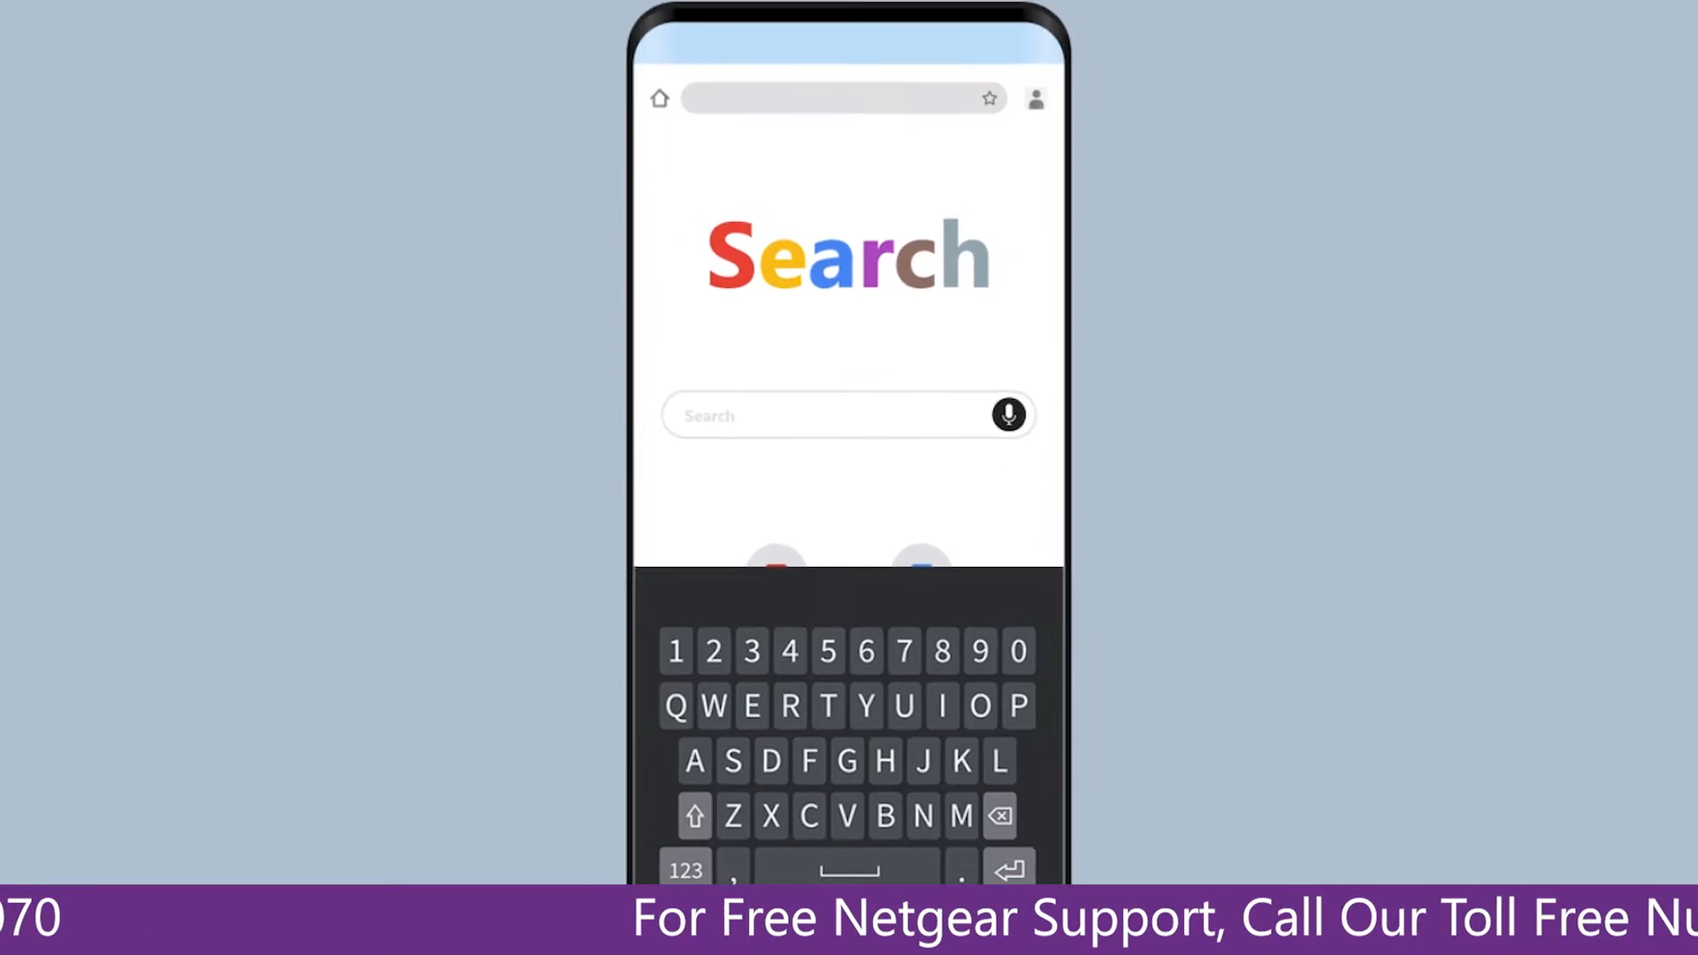
# - Enter mywifiext.net in the phone browser and complete the Create Account form
pyautogui.click(978, 646)
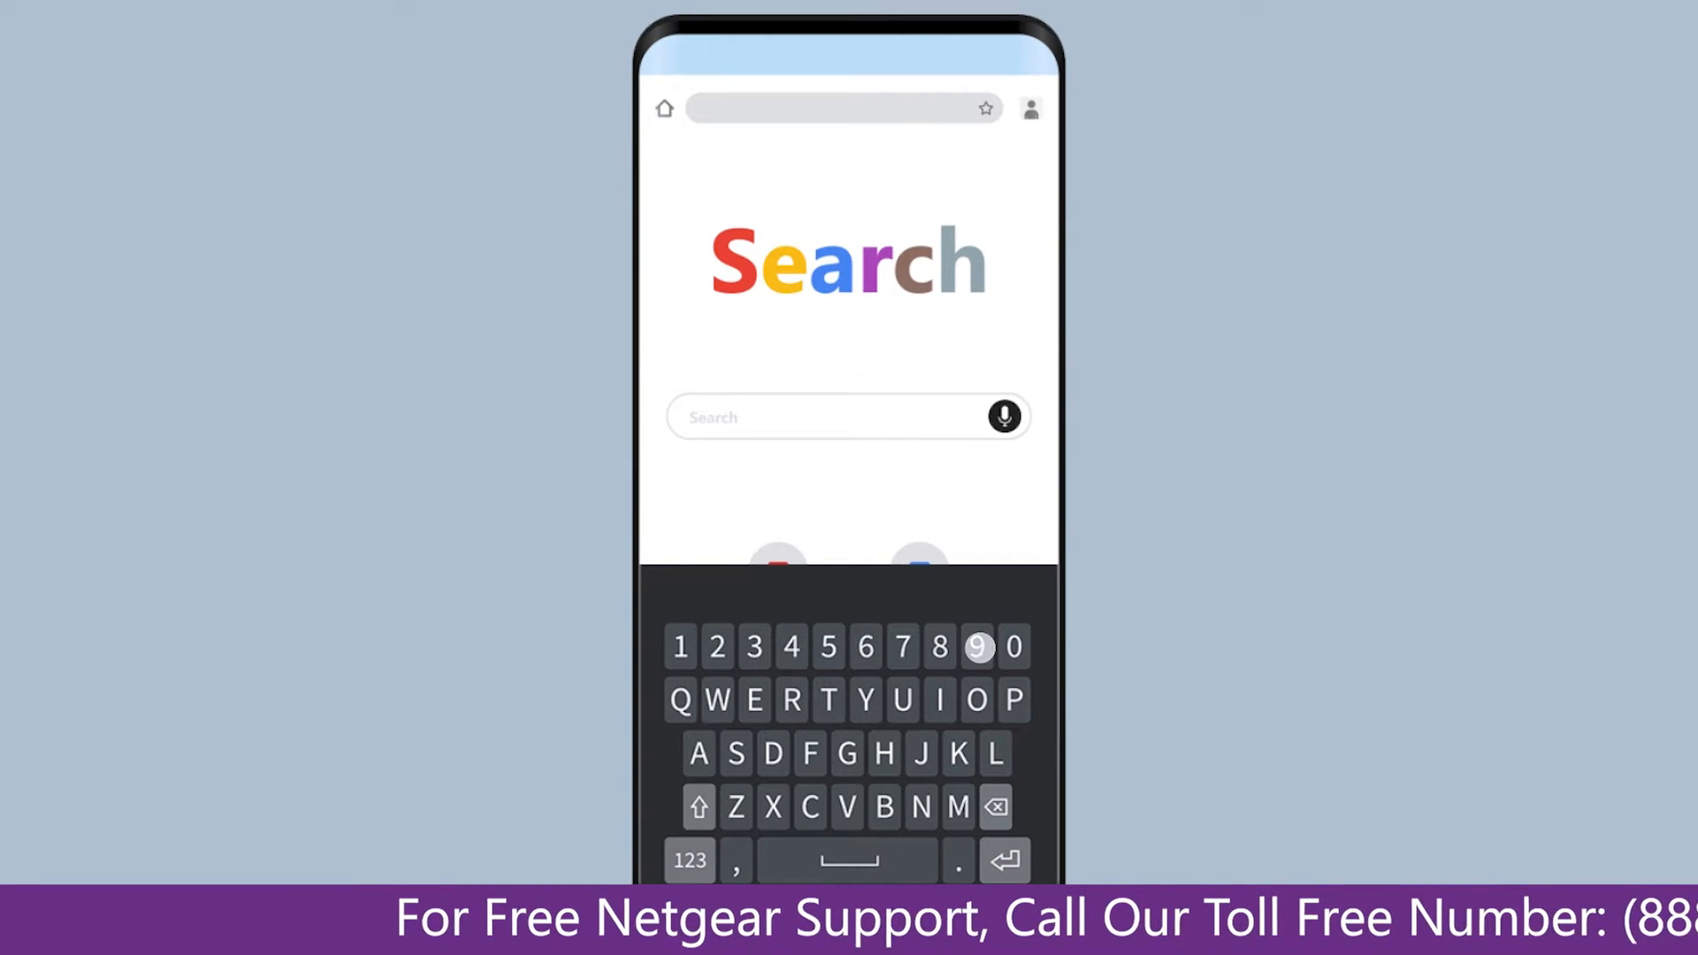
pyautogui.click(939, 647)
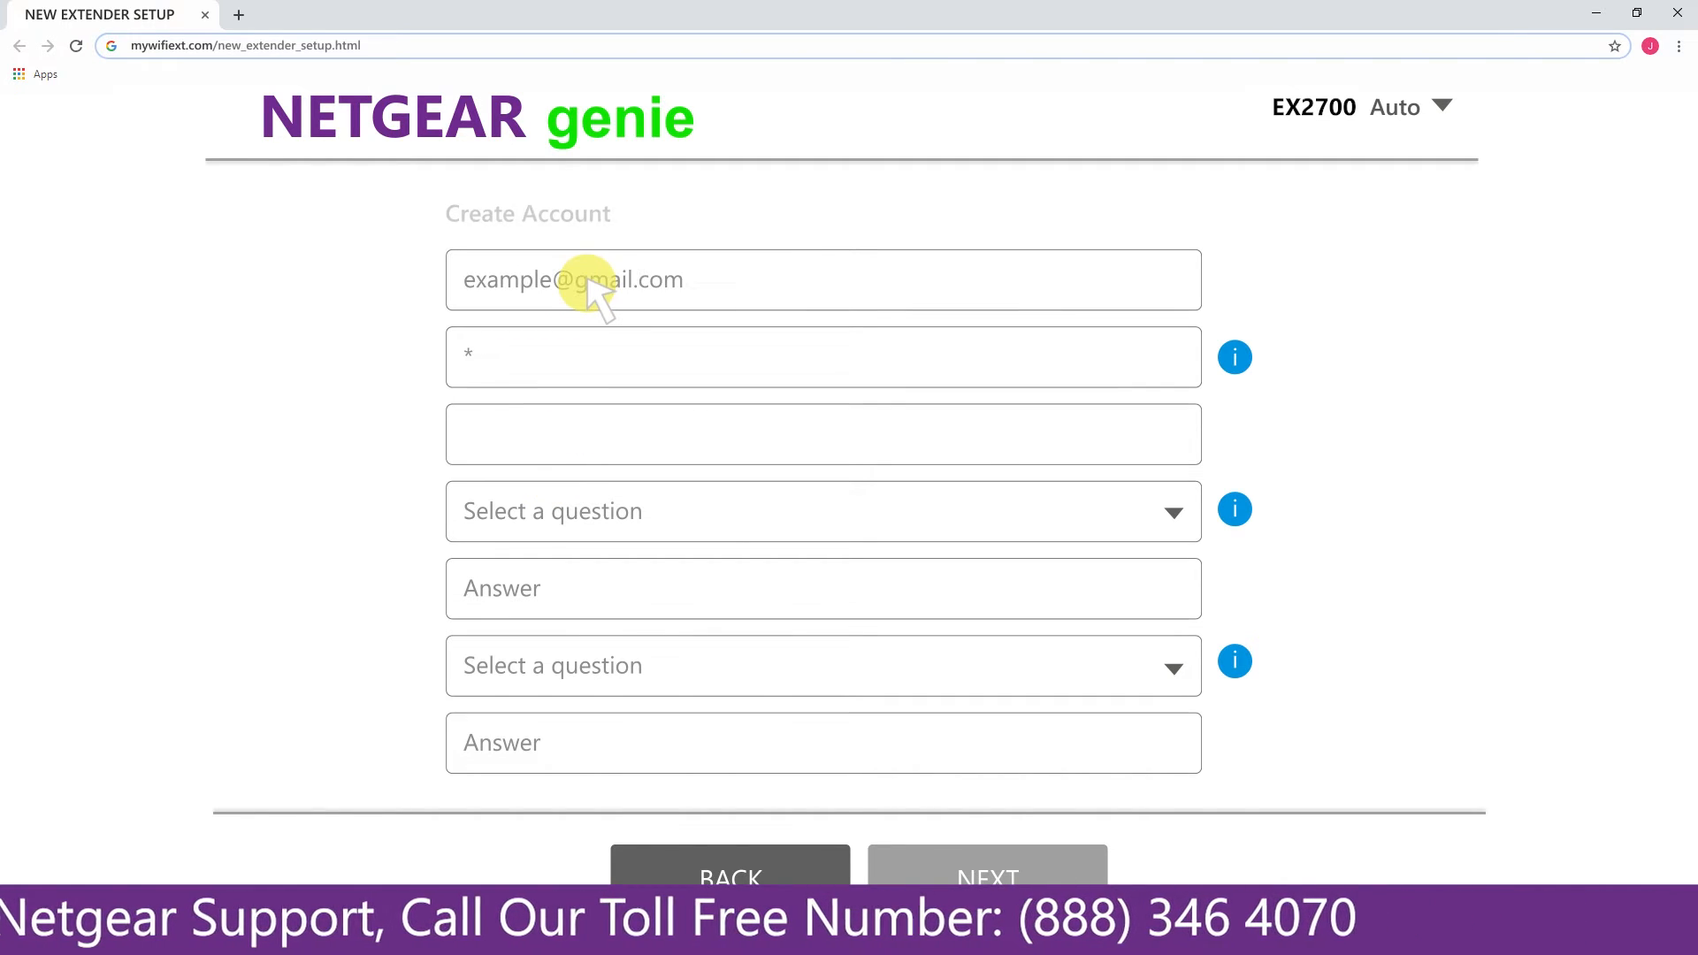
pyautogui.write('********')
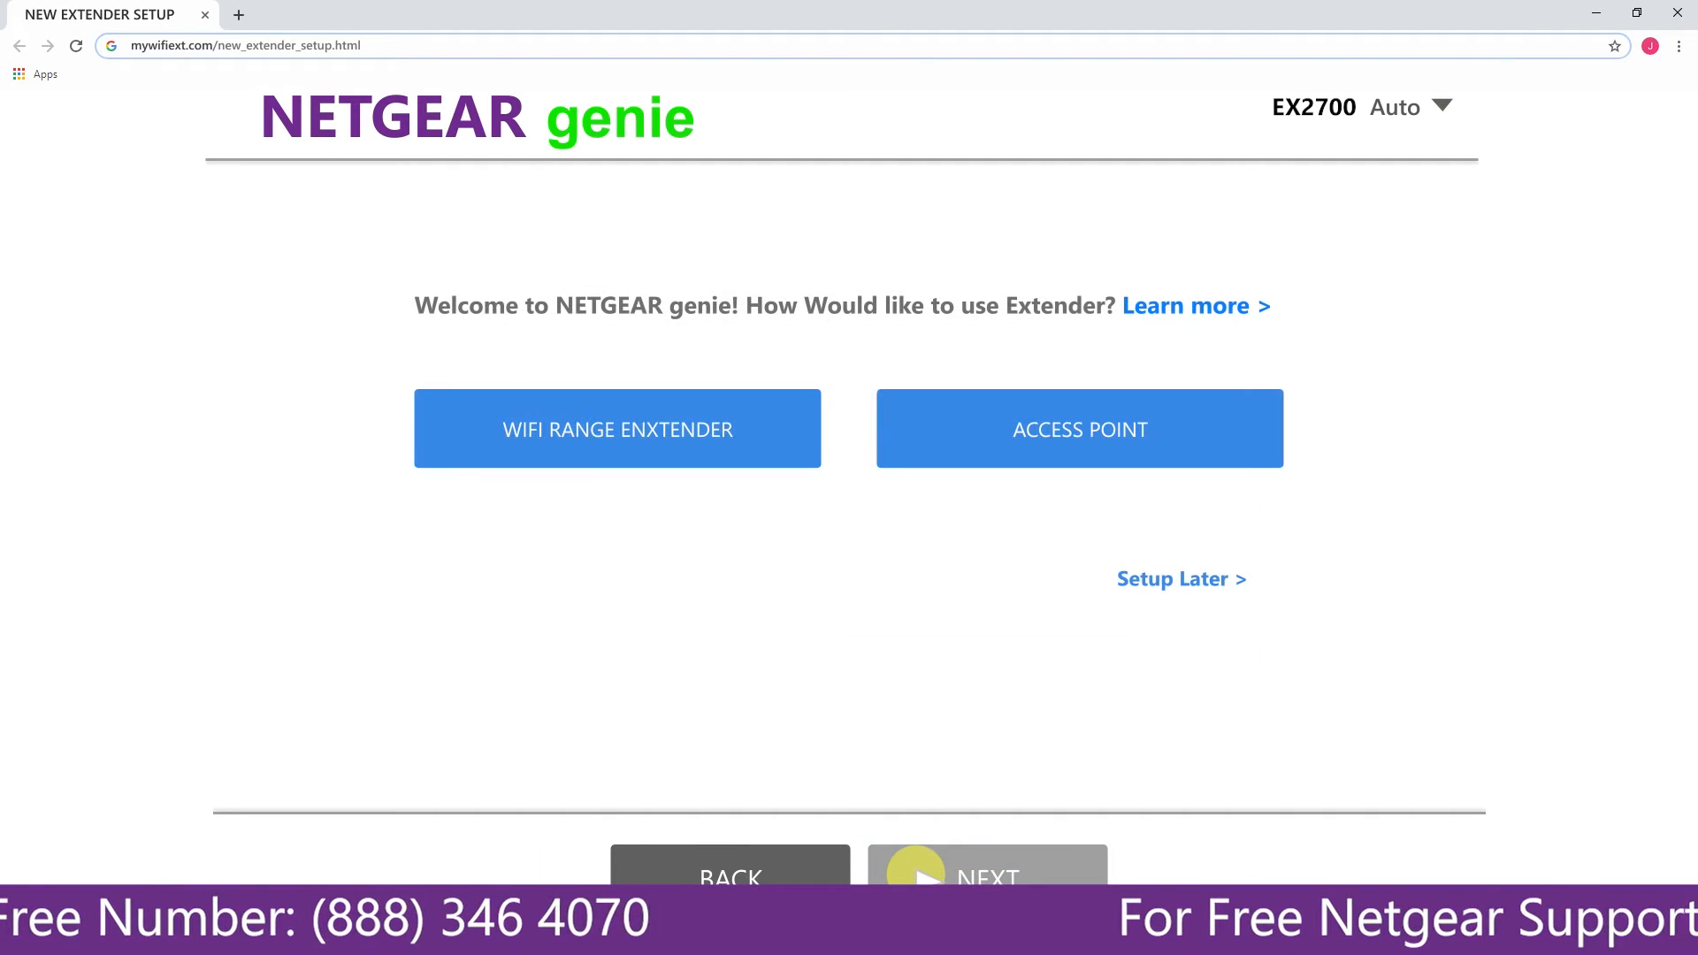
# - Choose WiFi Range Extender mode and continue to the 2.4 GHz network list
pyautogui.click(617, 429)
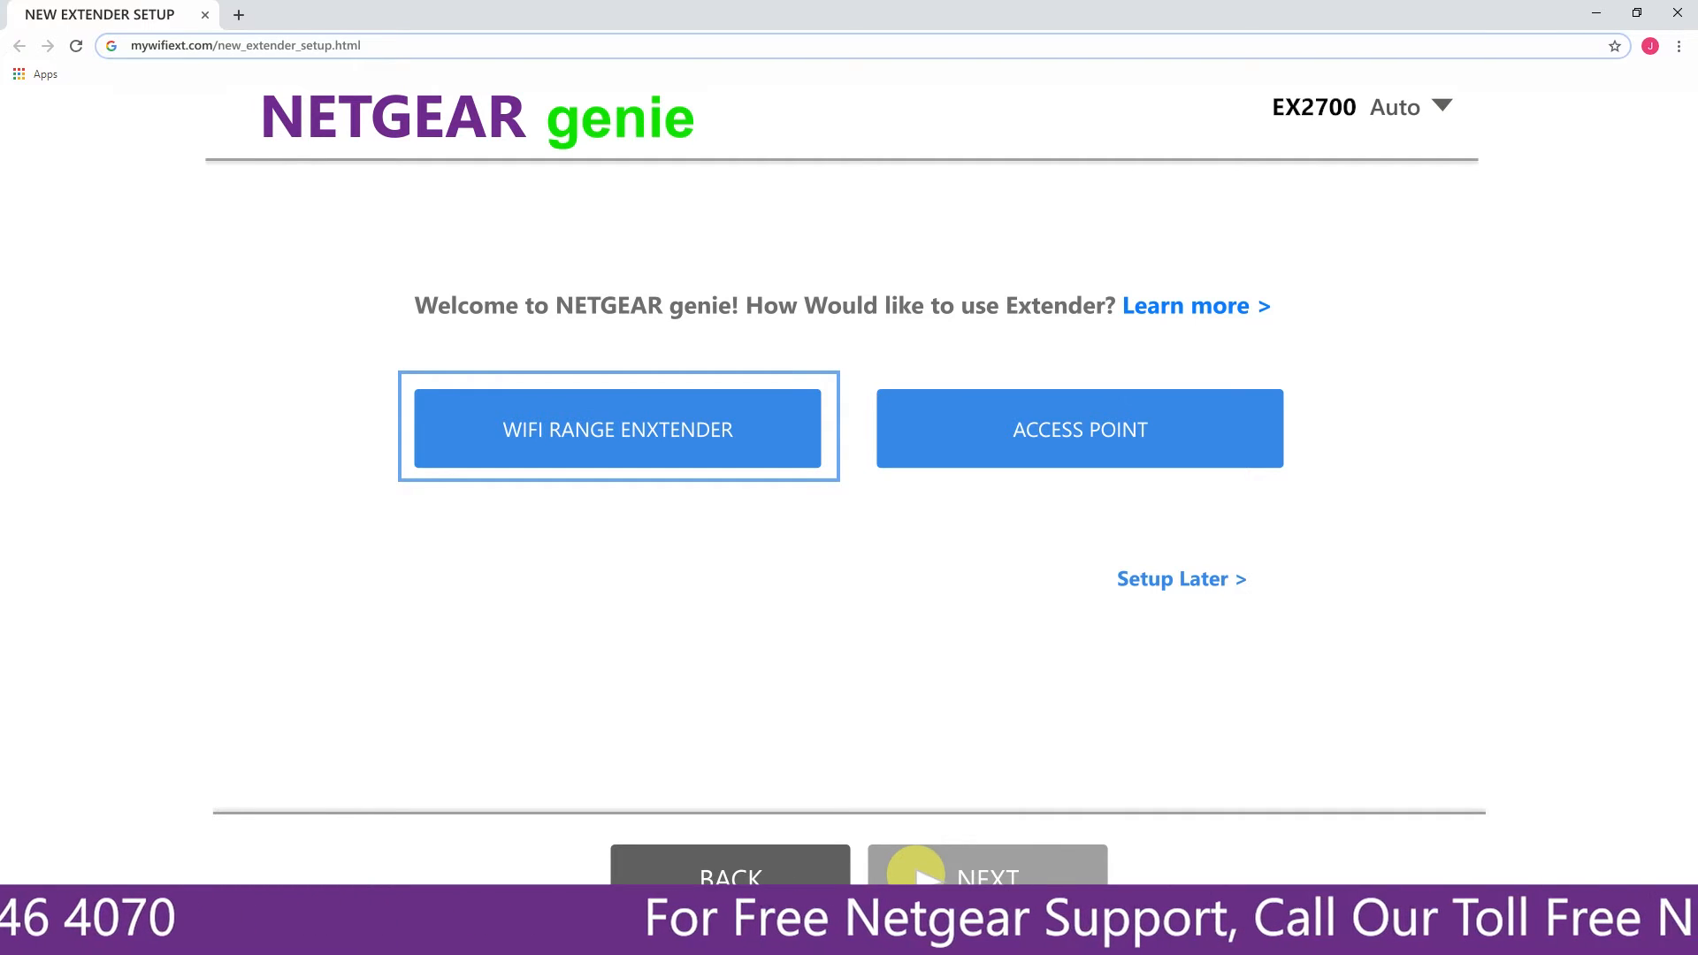
pyautogui.click(1078, 428)
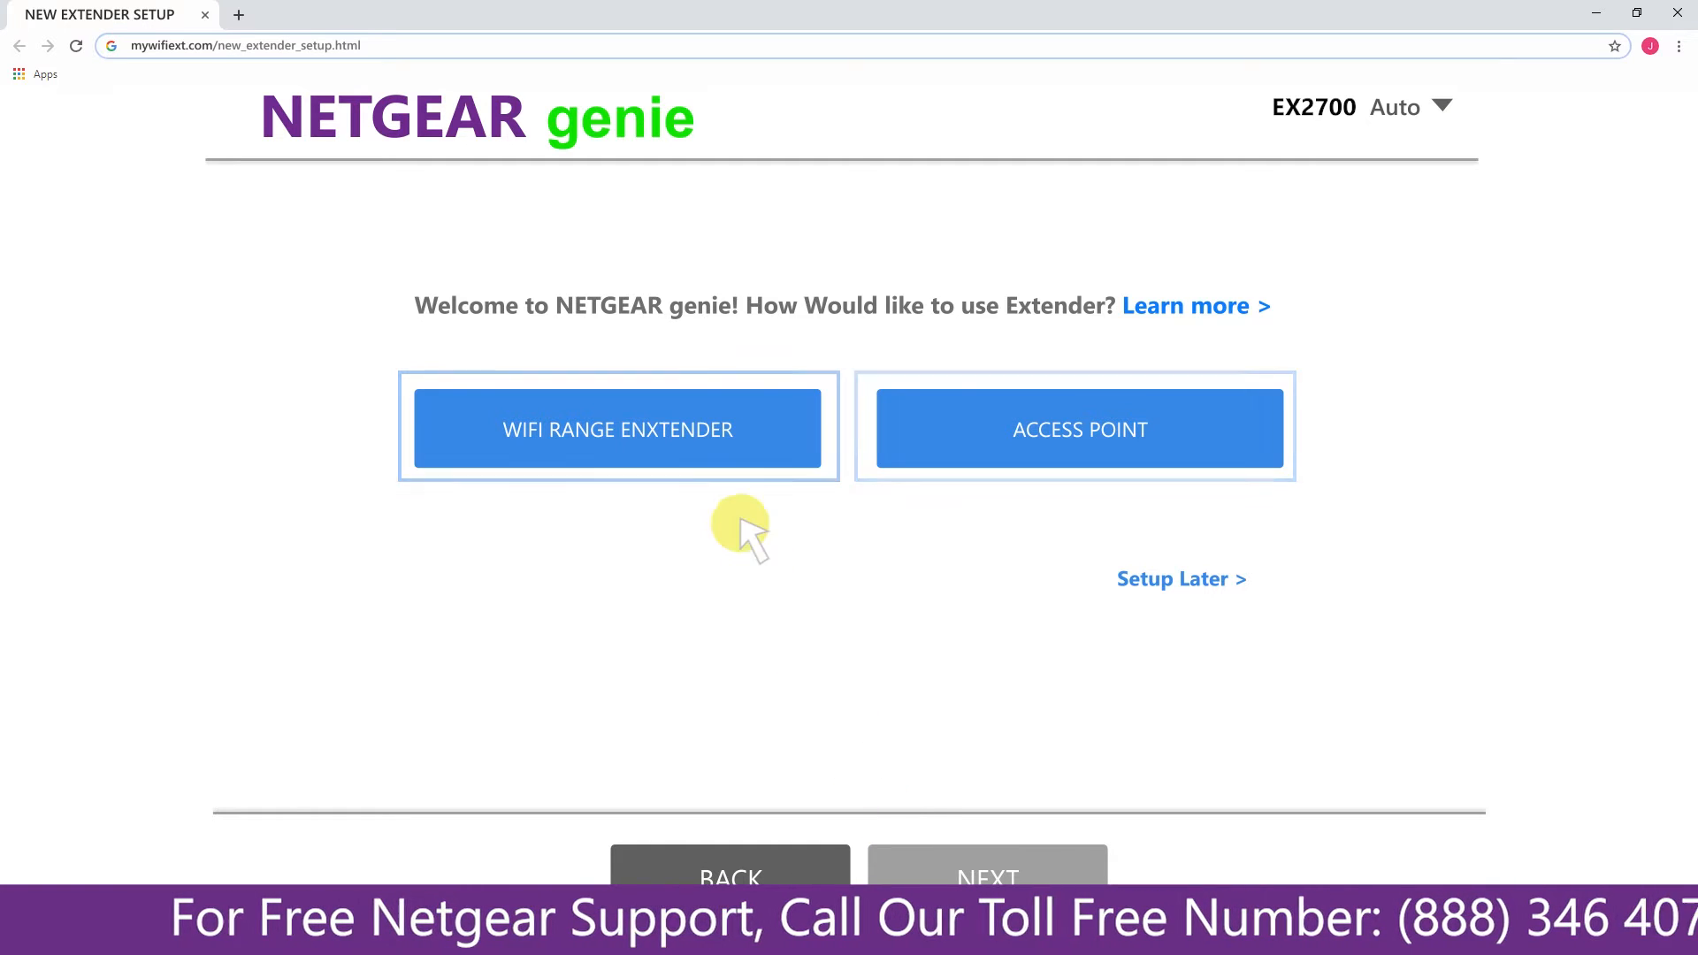
pyautogui.click(618, 428)
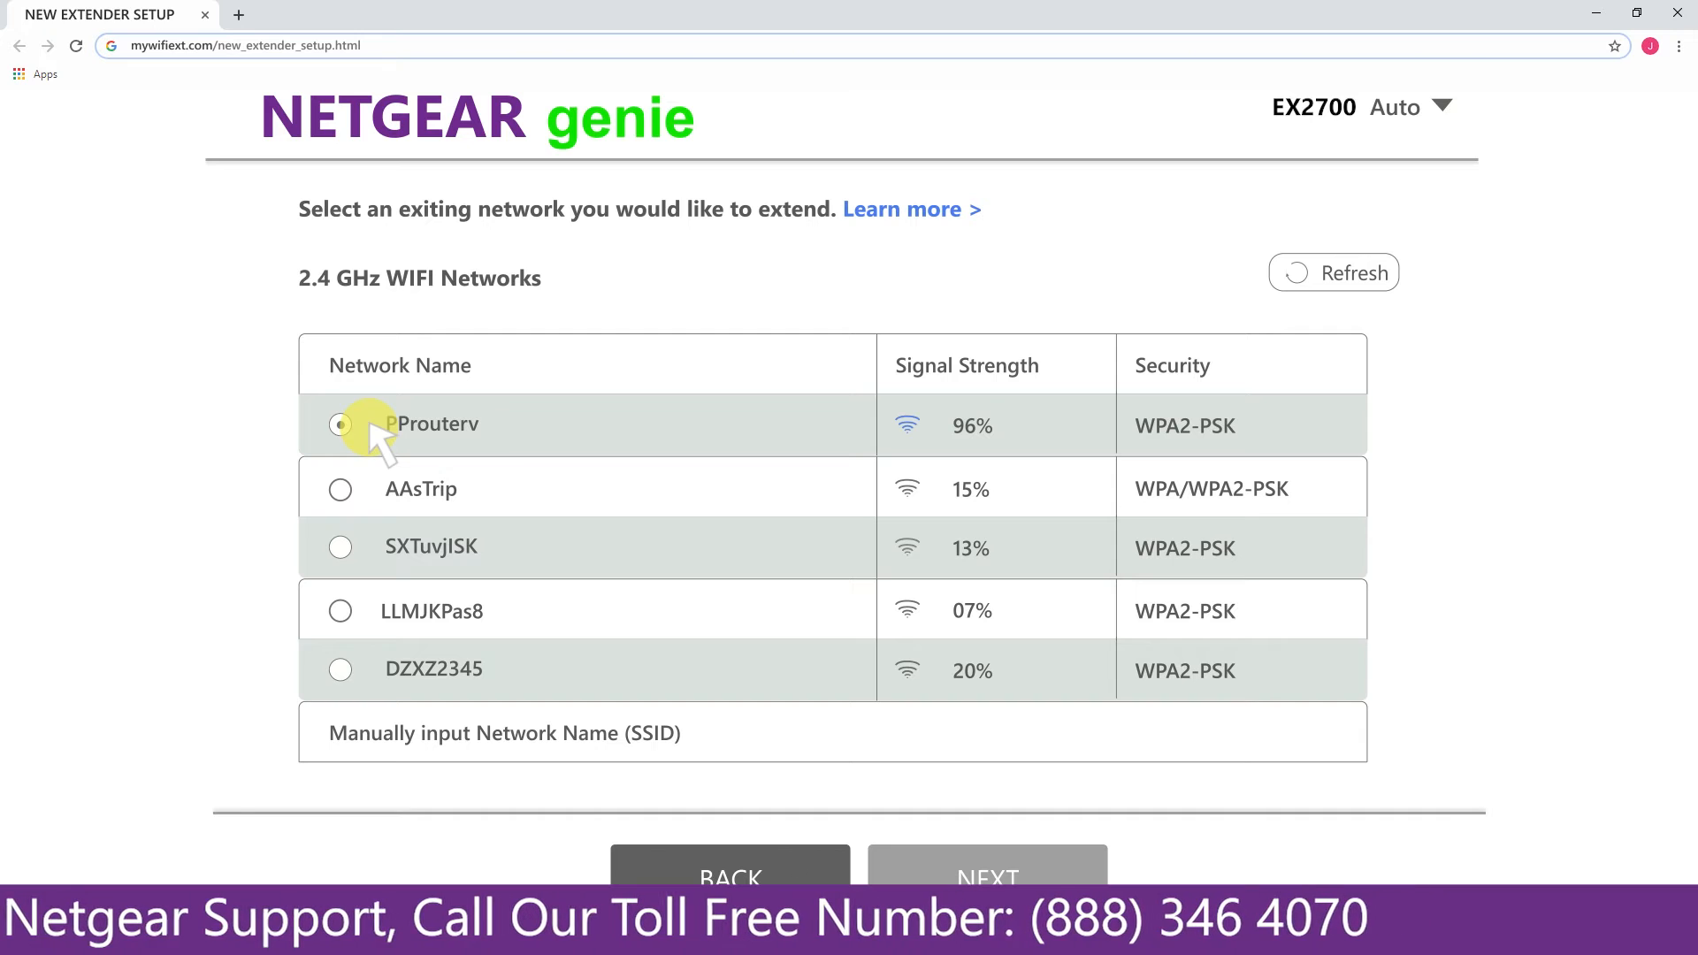
# - Select PProuterv as the network to extend and proceed to its password page
pyautogui.click(340, 424)
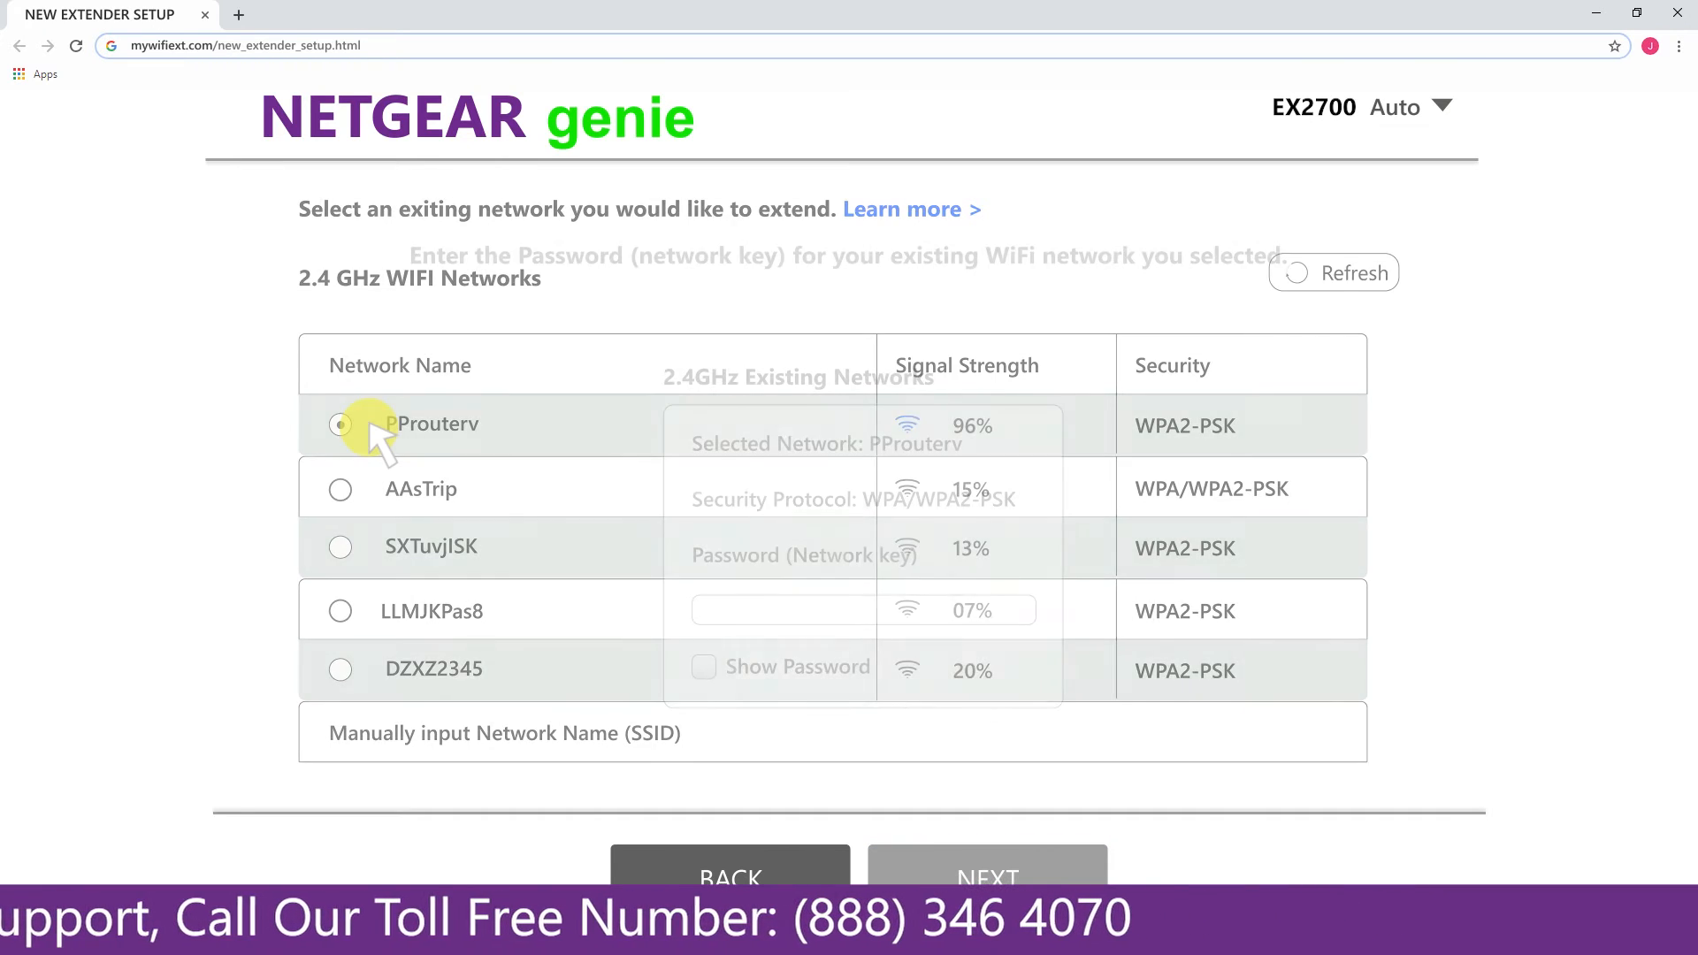
pyautogui.click(340, 423)
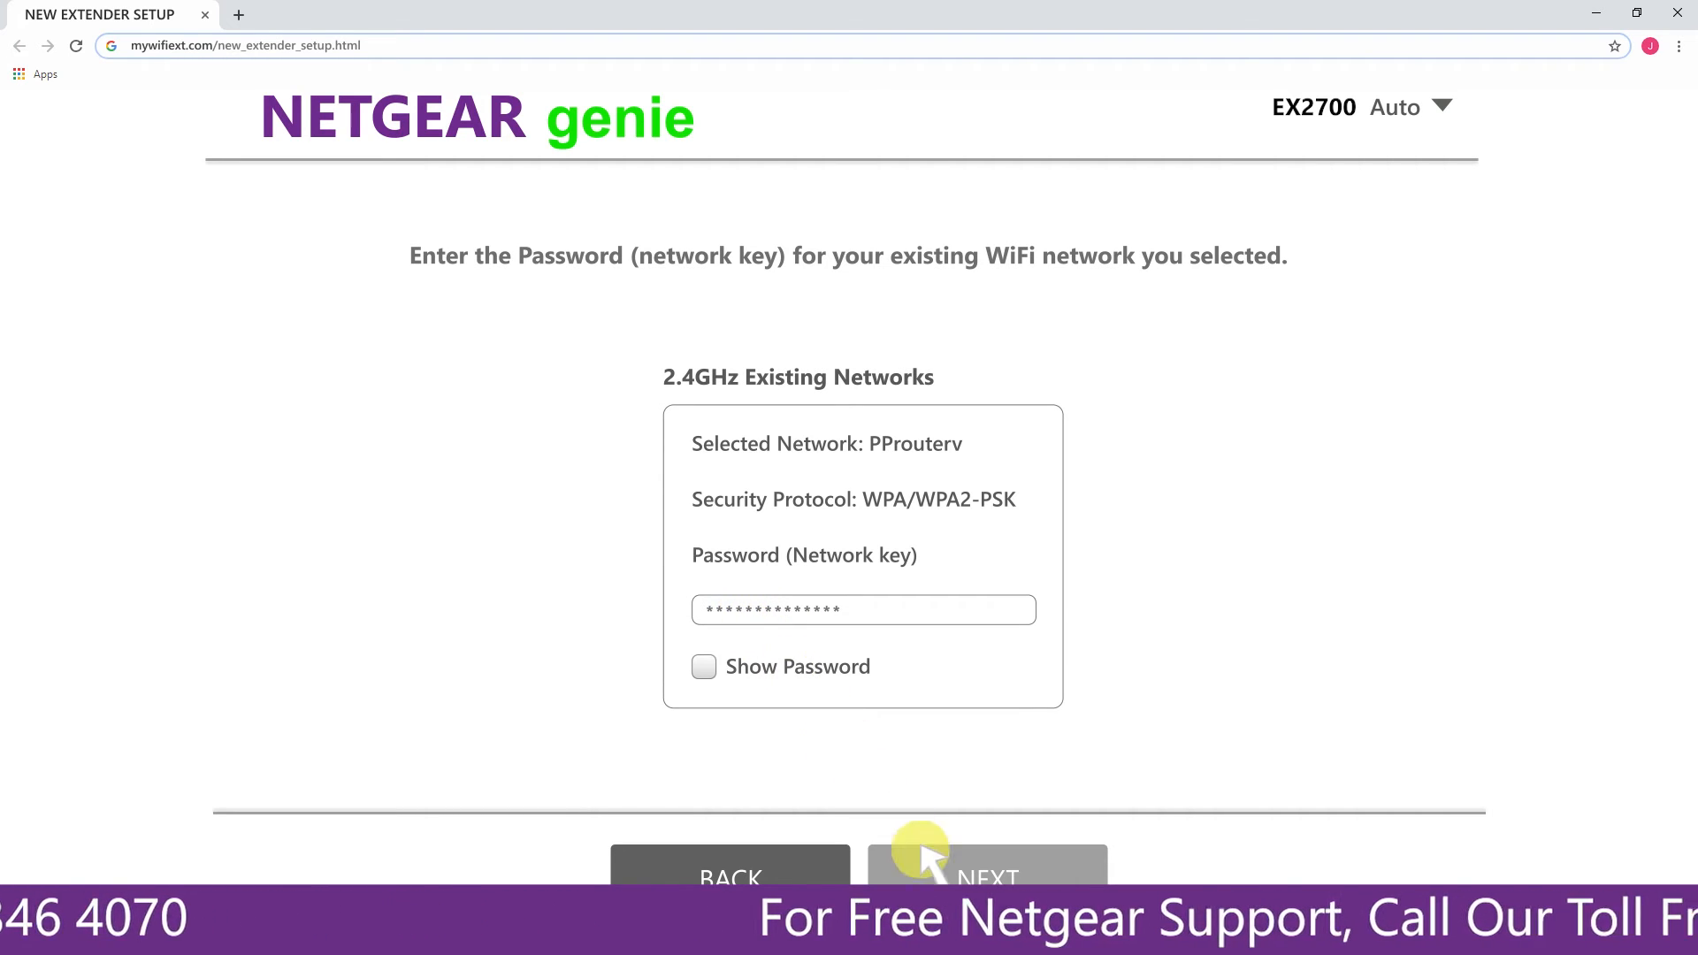
pyautogui.click(985, 875)
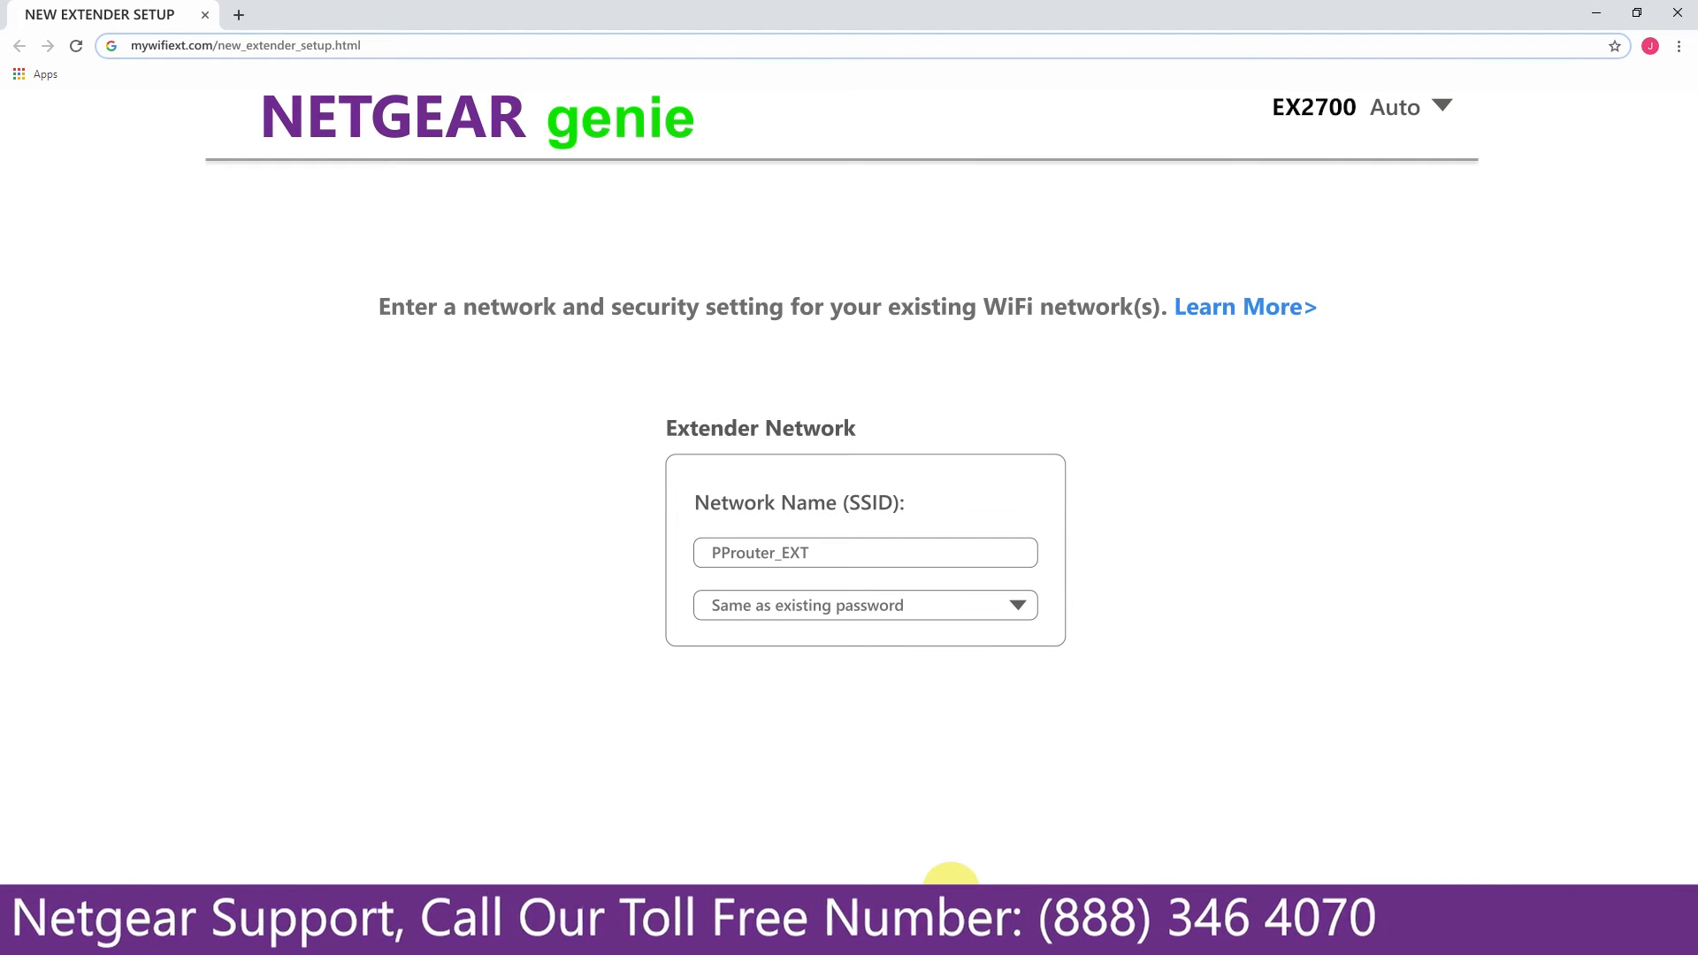
pyautogui.click(864, 605)
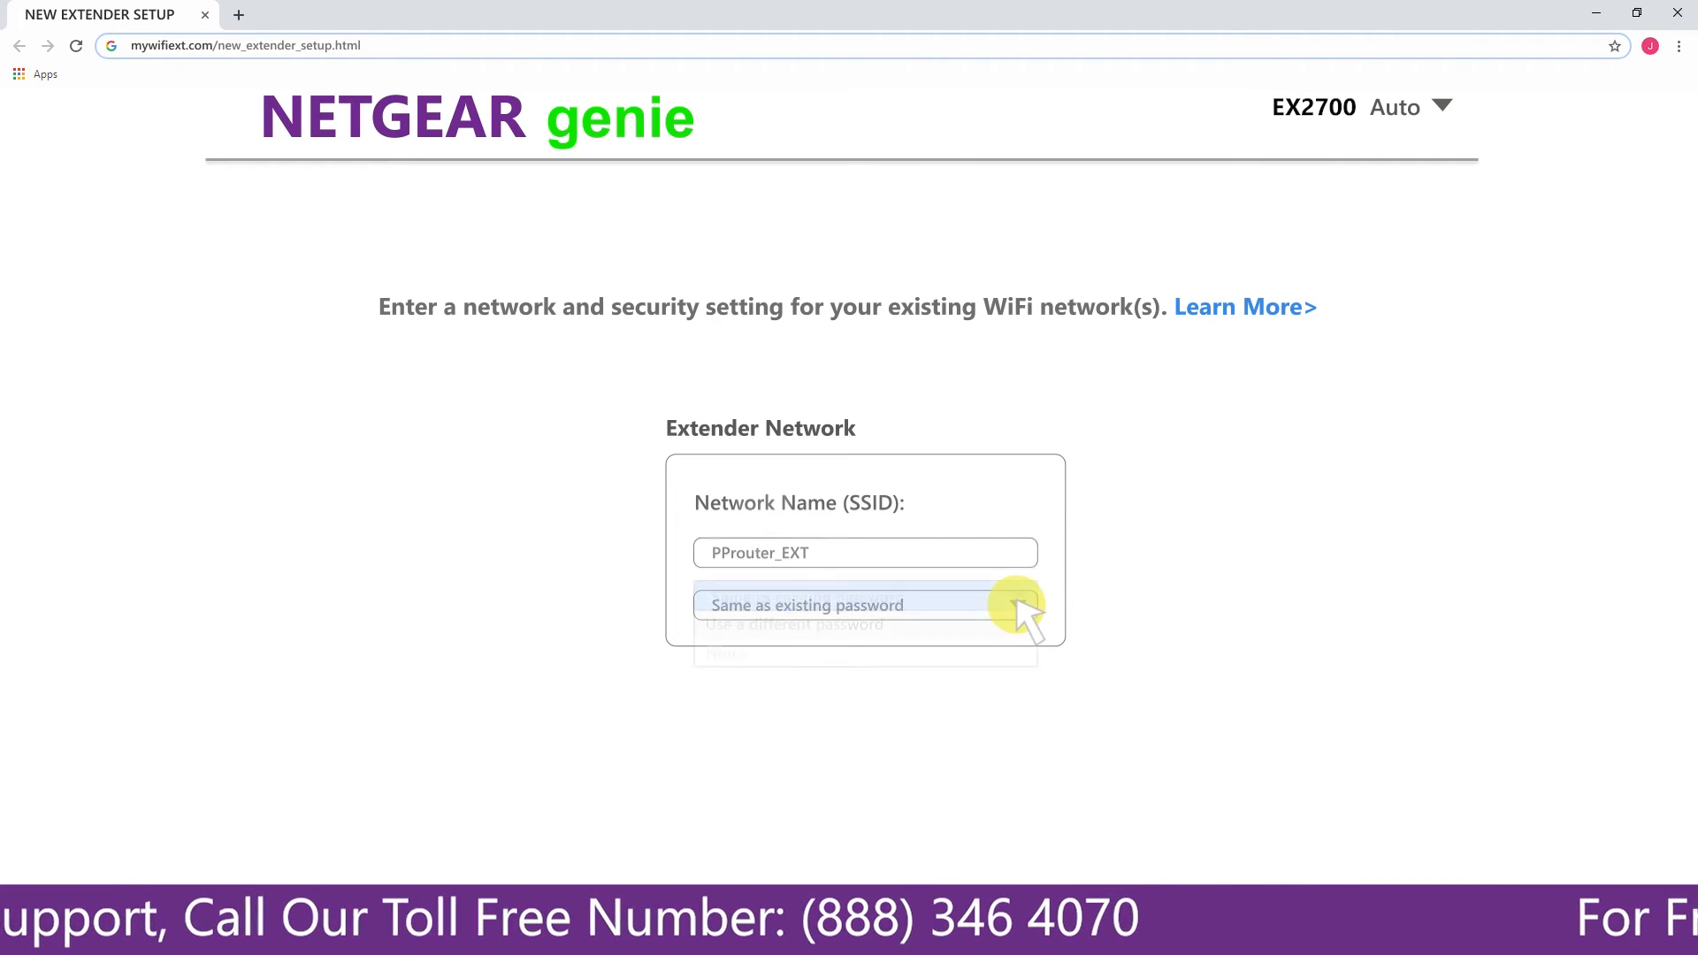
pyautogui.click(864, 604)
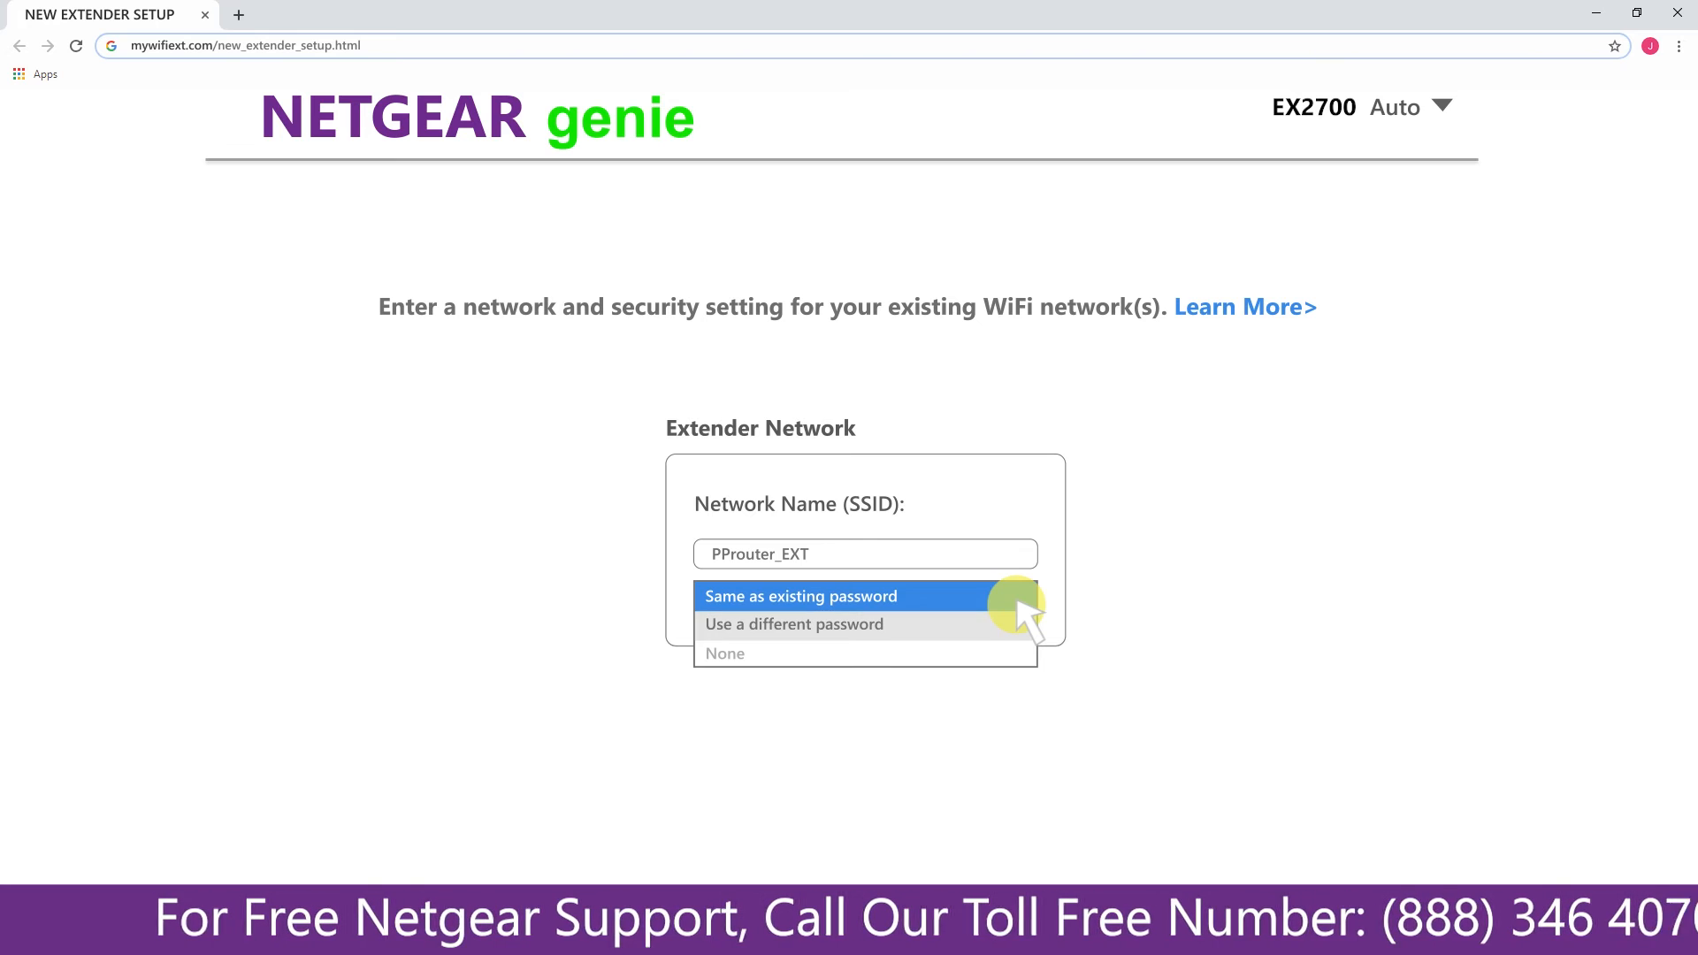
pyautogui.click(801, 596)
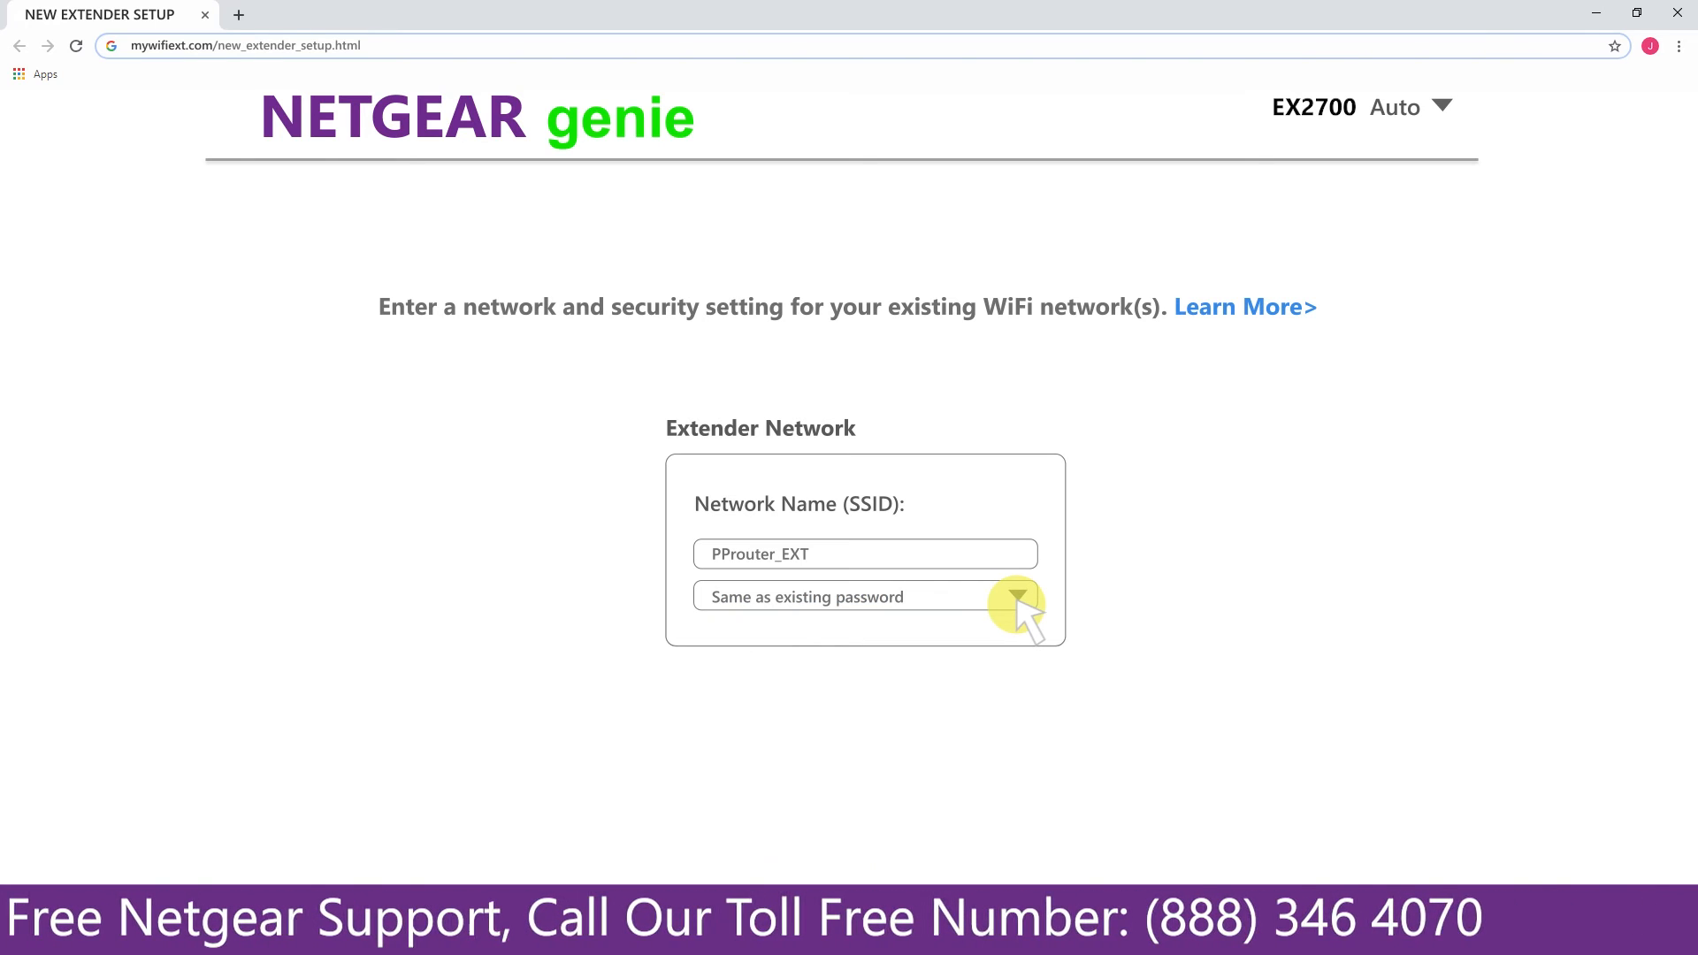